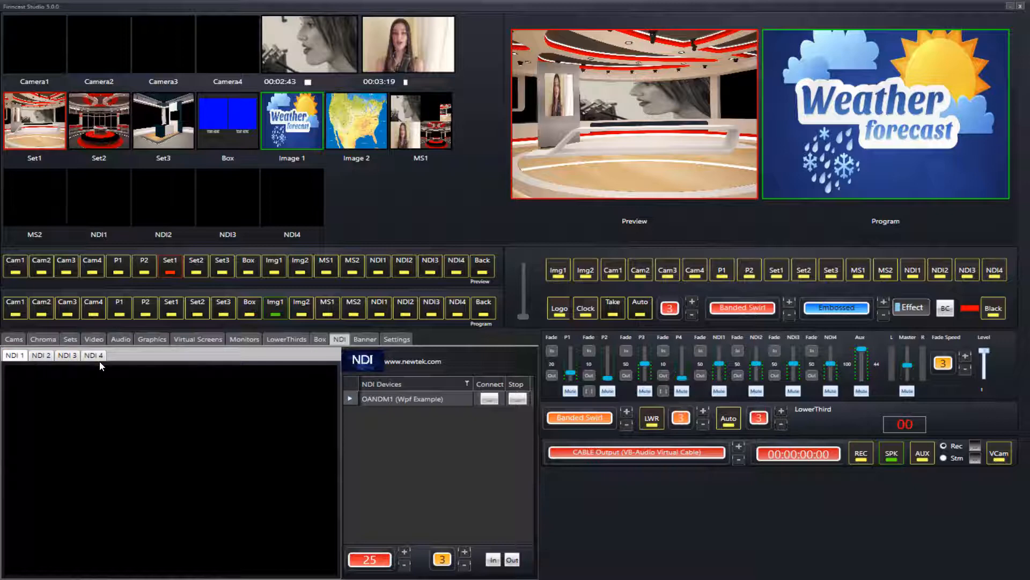
- Select NDI 1 and connect the OANDM1 (Wpf Example) source to it
{"action": "left_click", "coordinate": [489, 399]}
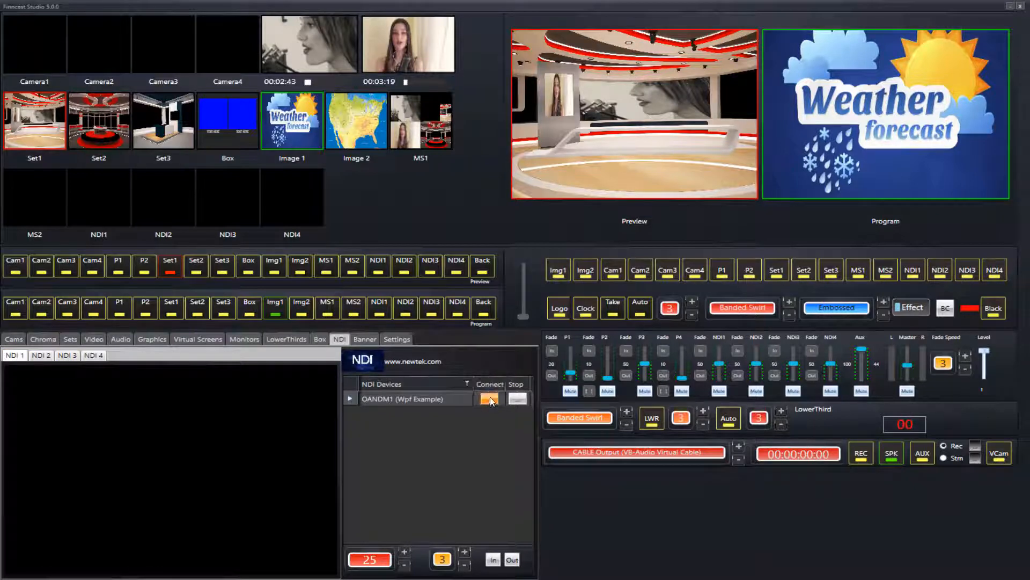
{"action": "left_click", "coordinate": [489, 399]}
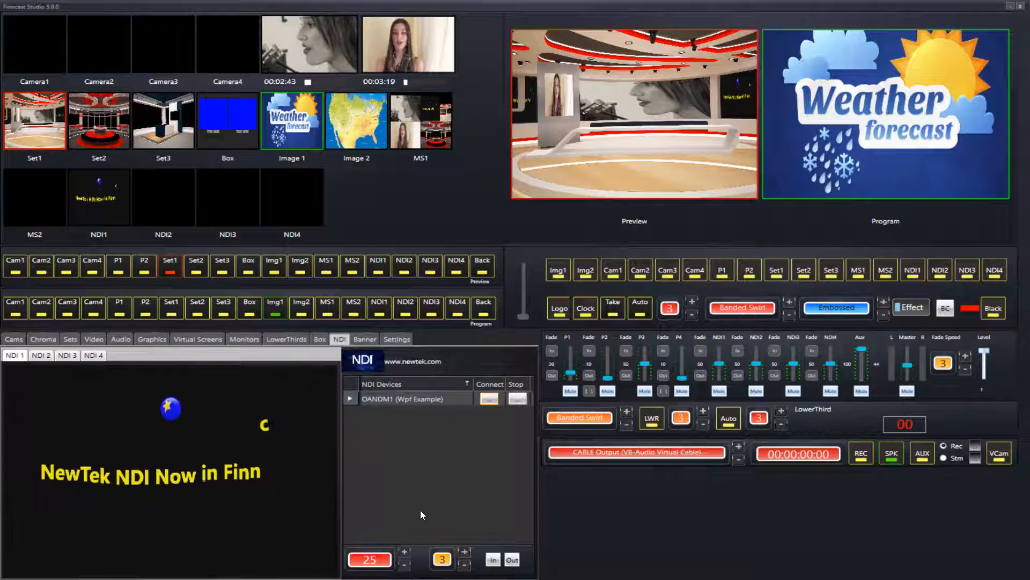
- Connect OANDM1 (Wpf Example) to the NDI 4 input as well
{"action": "left_click", "coordinate": [41, 355]}
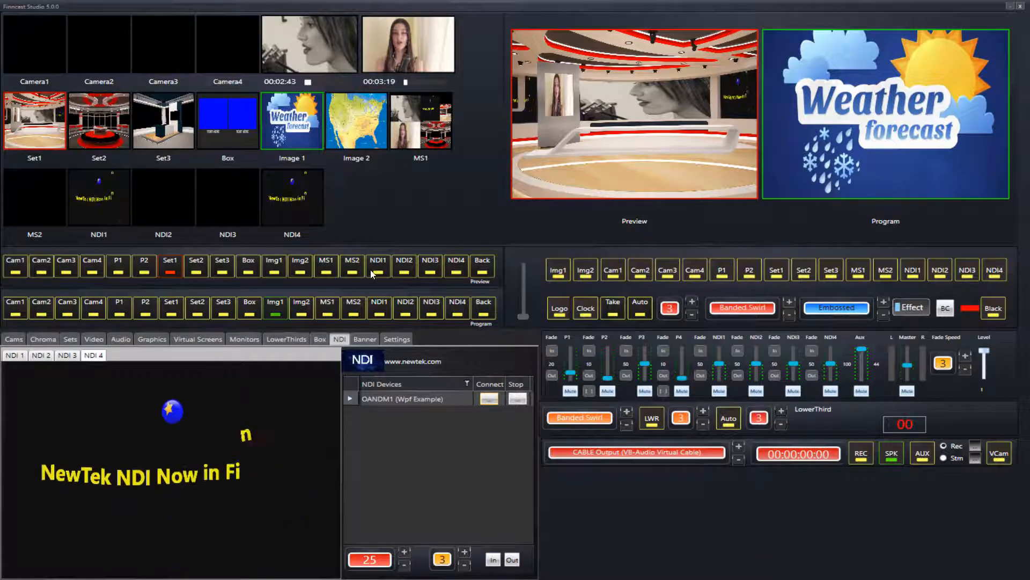
- Preview the NDI 1 feed, then put Set1 back on preview
{"action": "left_click", "coordinate": [377, 265]}
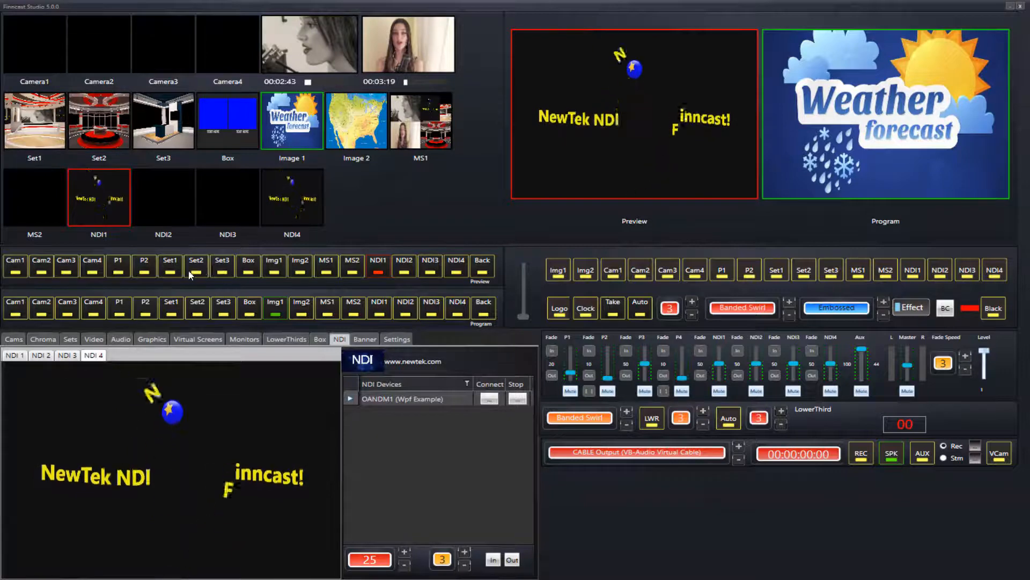
{"action": "left_click", "coordinate": [170, 265]}
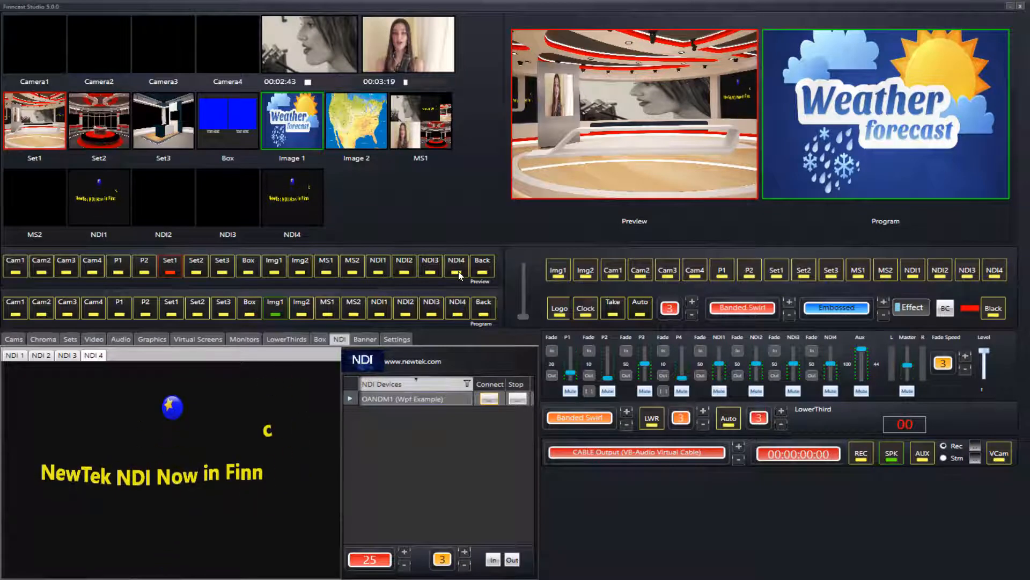
- Put NDI 4 on preview while the weather graphic stays on program
{"action": "left_click", "coordinate": [455, 266]}
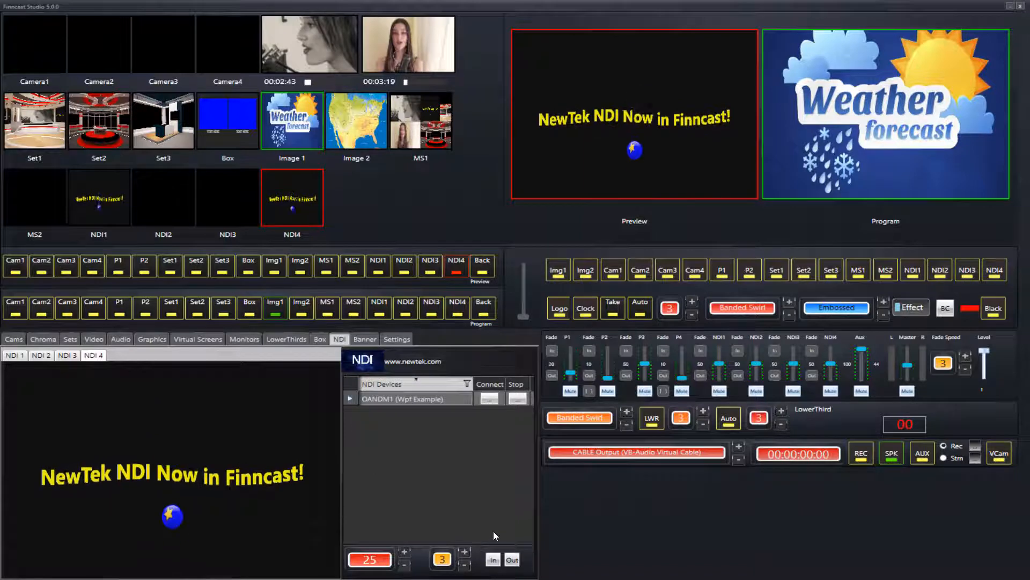
{"action": "left_click", "coordinate": [512, 560]}
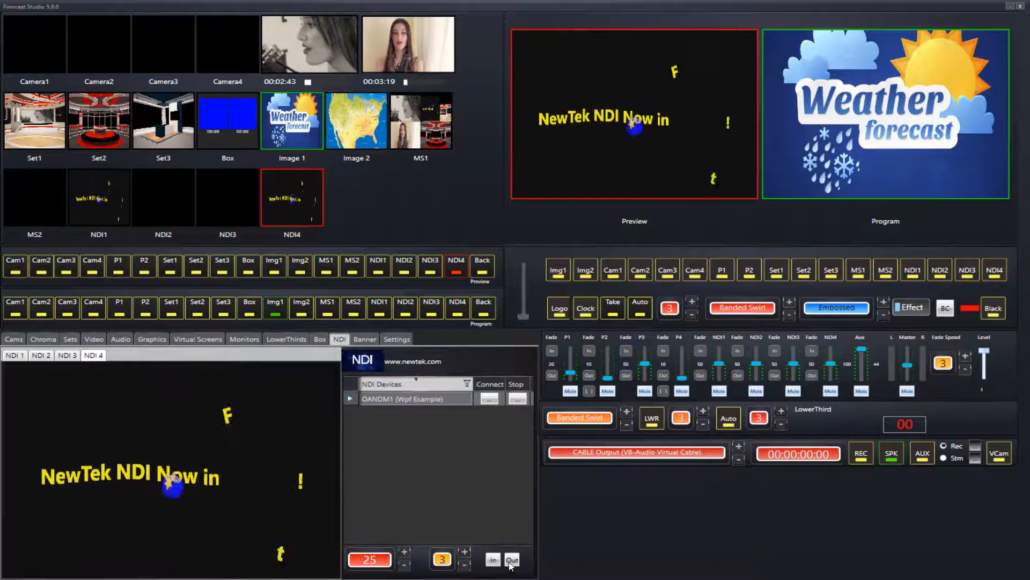
{"action": "left_click", "coordinate": [492, 559]}
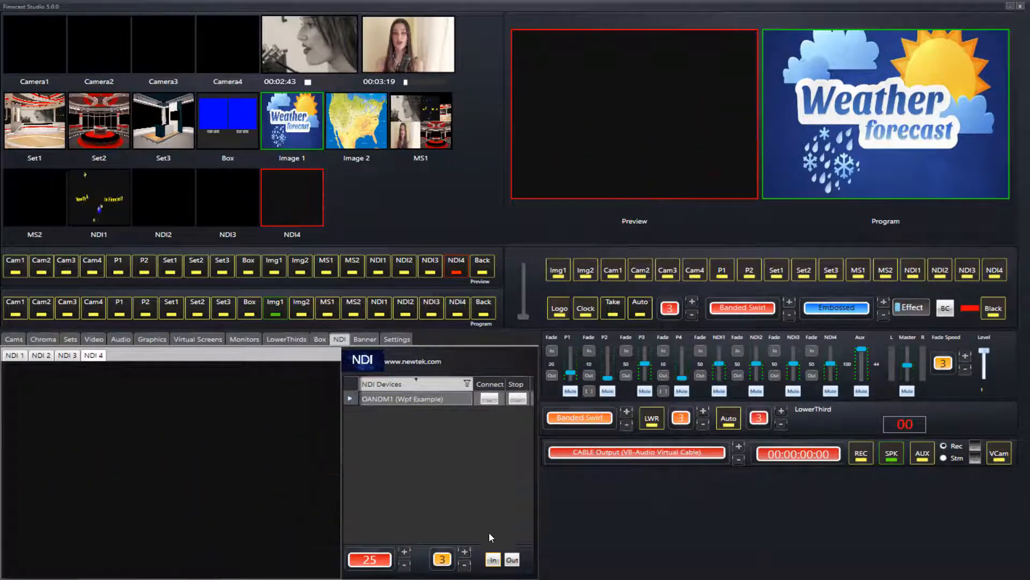
{"action": "left_click", "coordinate": [512, 559]}
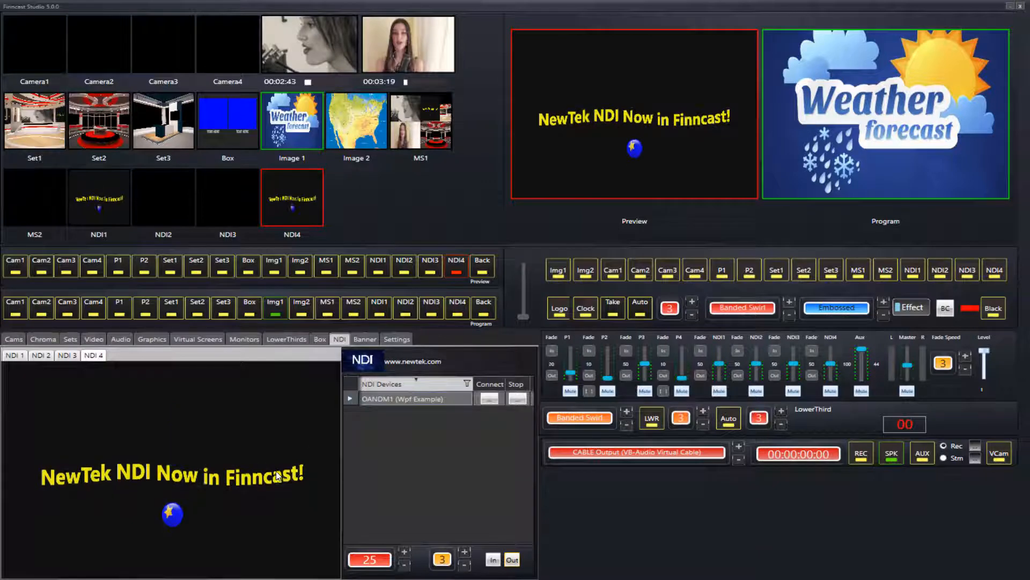
- Select the NDI 4 picture and stop the OANDM1 source feeding it
{"action": "left_click", "coordinate": [492, 559]}
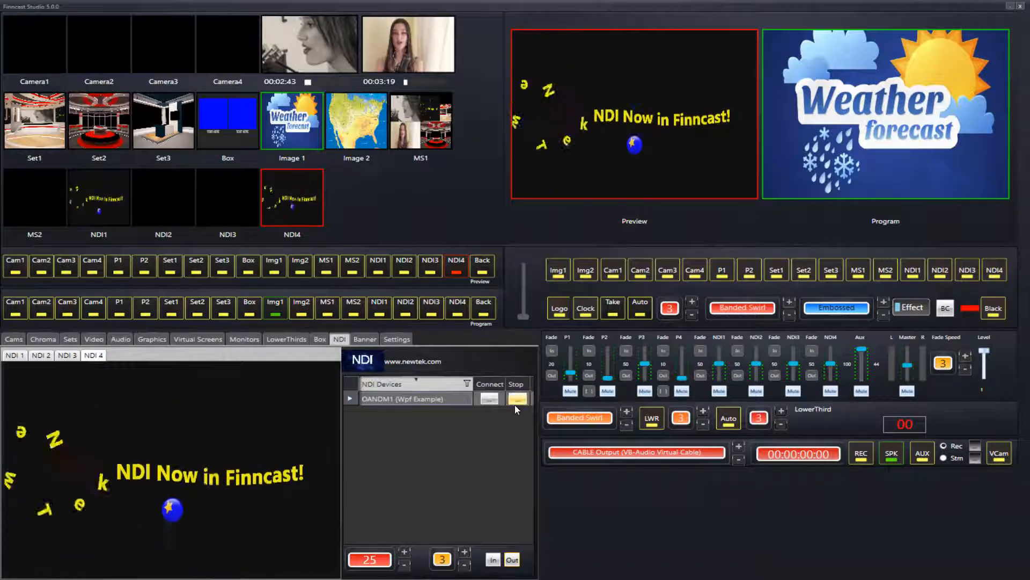
{"action": "left_click", "coordinate": [518, 399]}
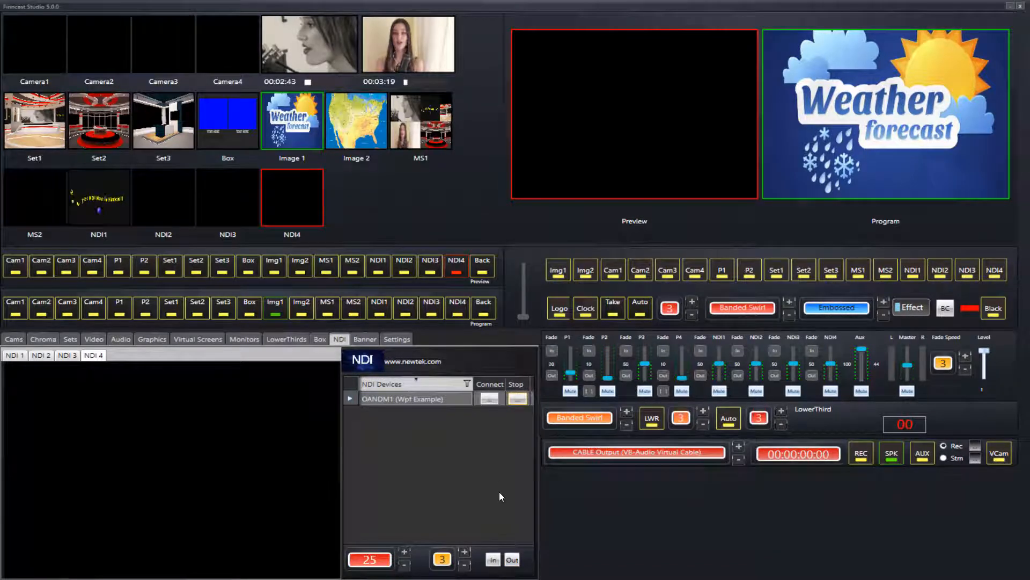